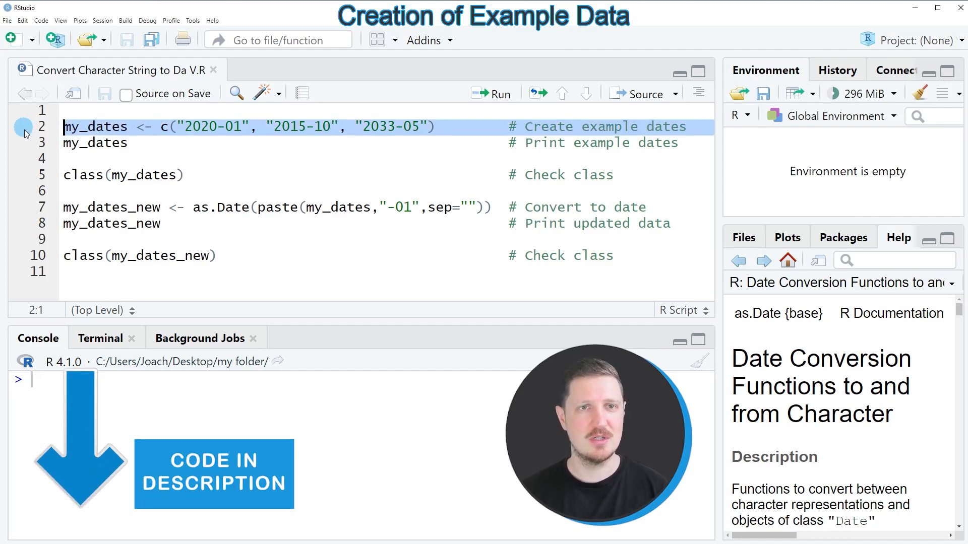
pyautogui.moveTo(220, 149)
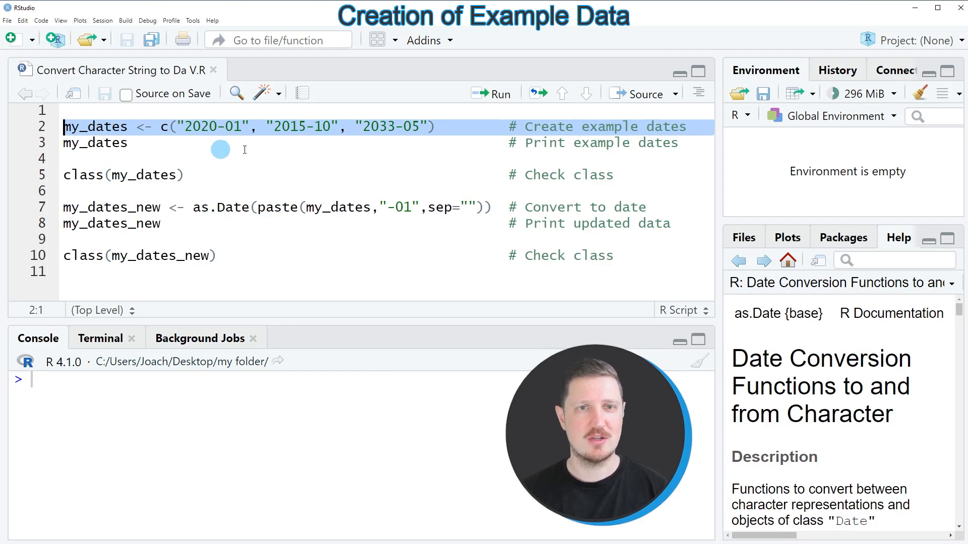
pyautogui.moveTo(285, 142)
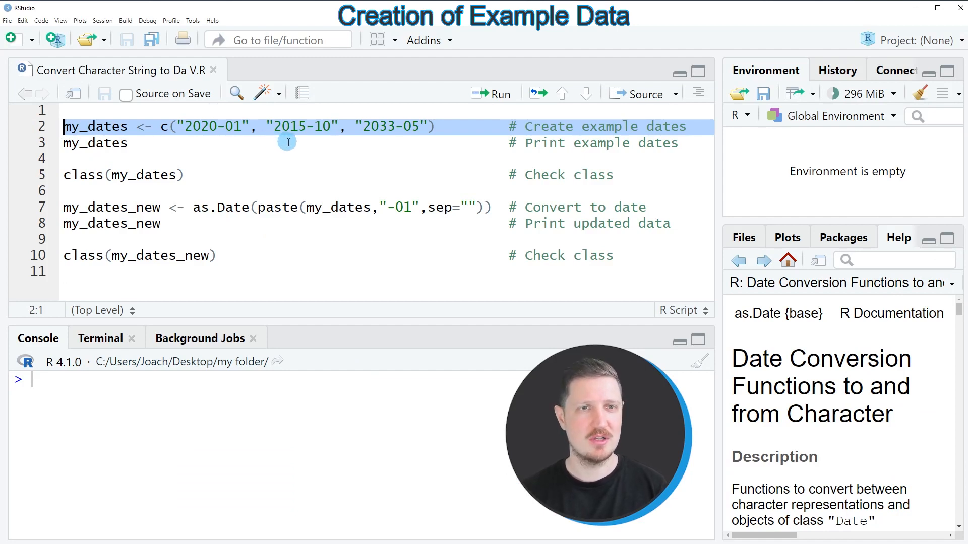
# Create my_dates and print it, showing "2020-01" "2015-10" "2033-05" in the console.
pyautogui.click(491, 93)
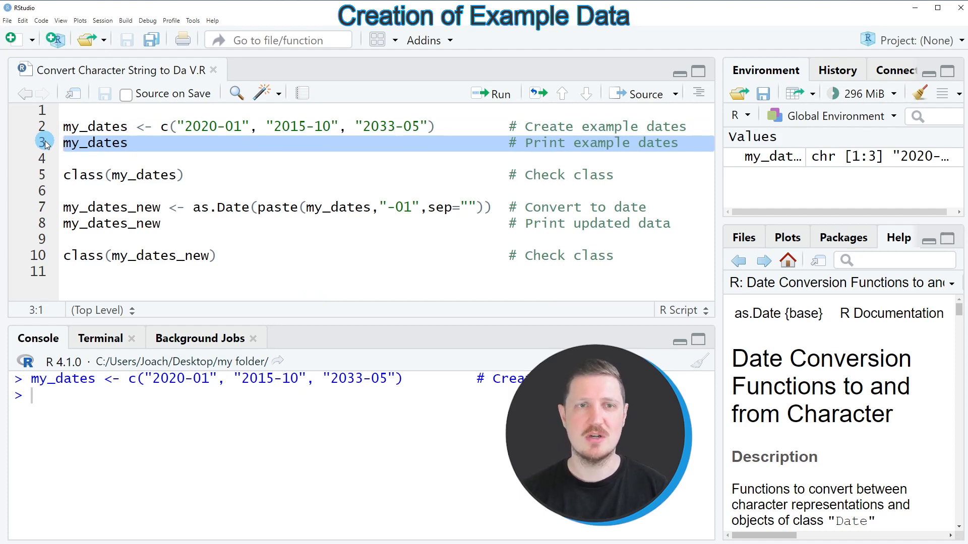
pyautogui.click(492, 92)
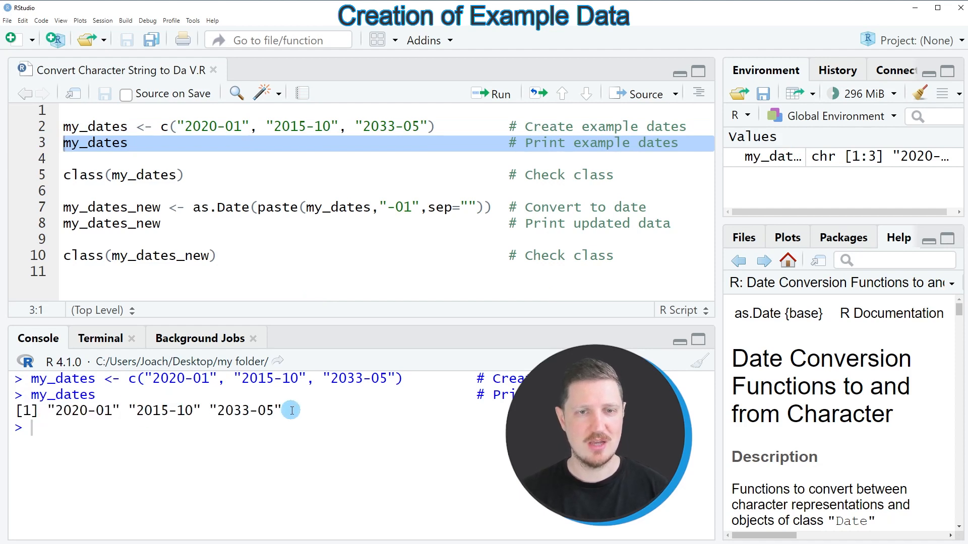
pyautogui.moveTo(114, 412)
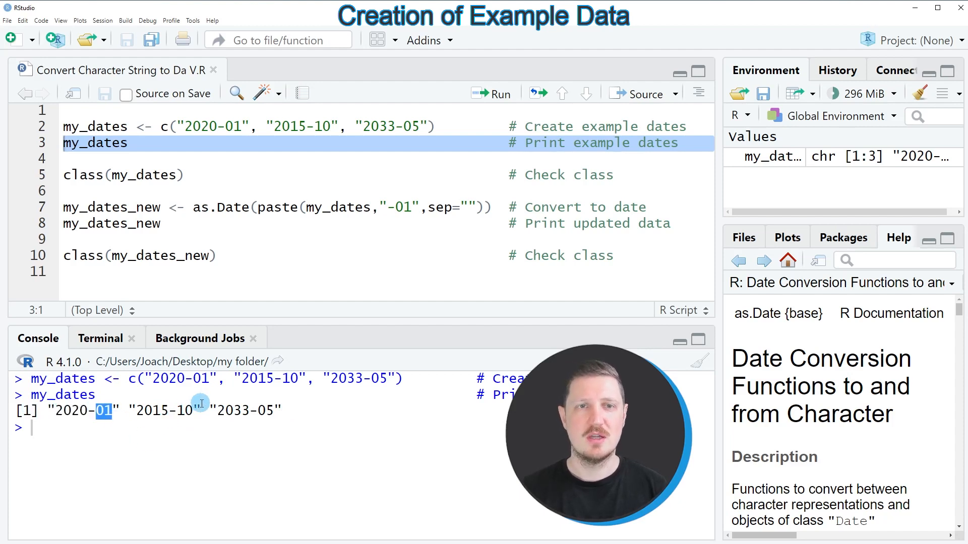
pyautogui.moveTo(263, 181)
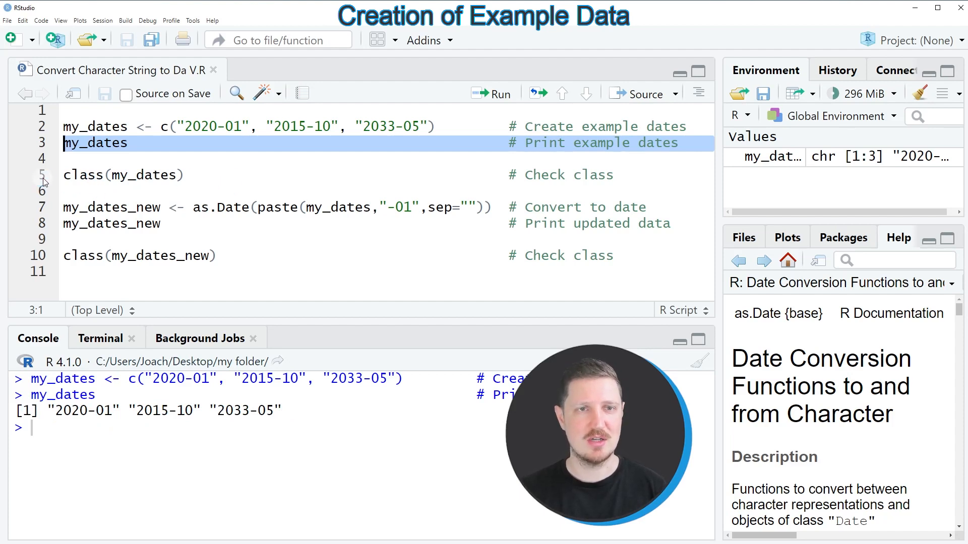
# Run class(my_dates) and highlight the "character" result in the console.
pyautogui.click(139, 175)
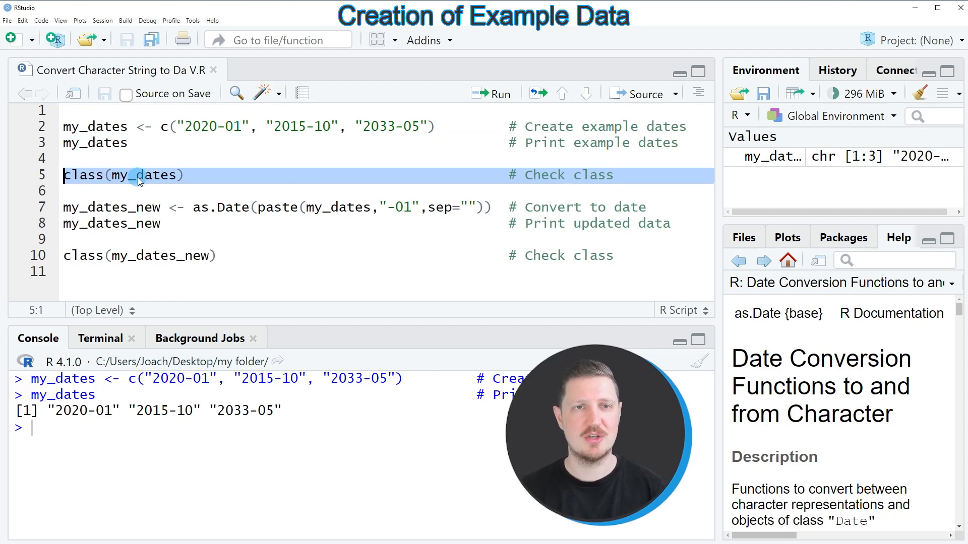
pyautogui.click(491, 94)
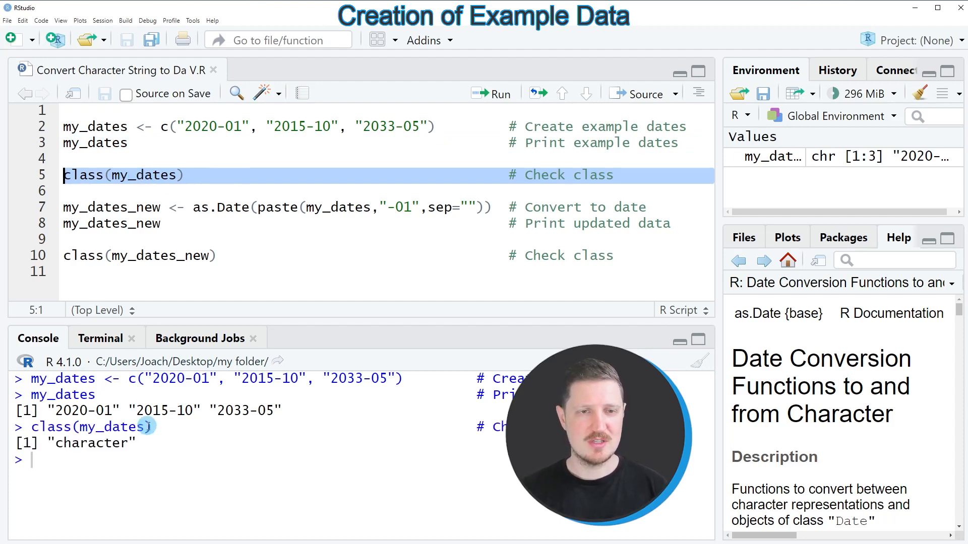
pyautogui.doubleClick(92, 443)
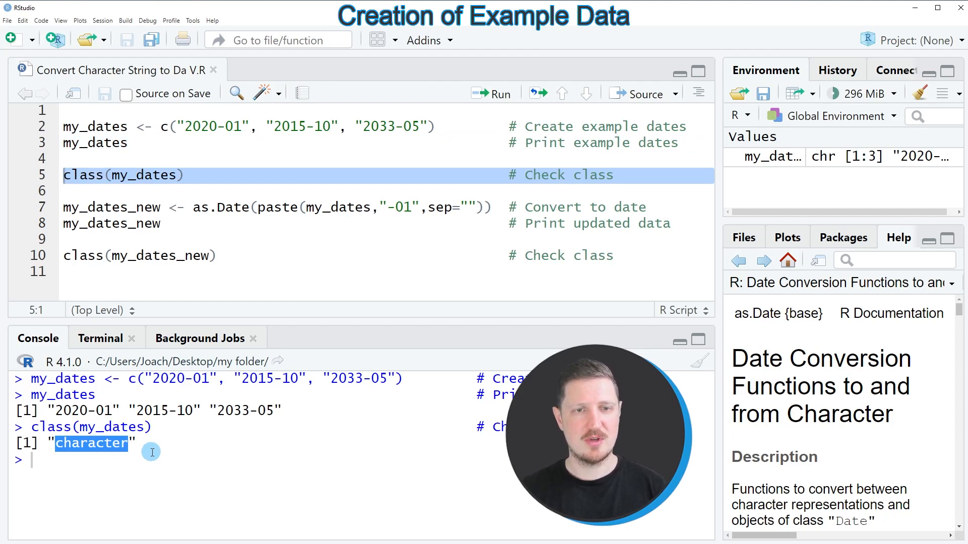
pyautogui.moveTo(208, 454)
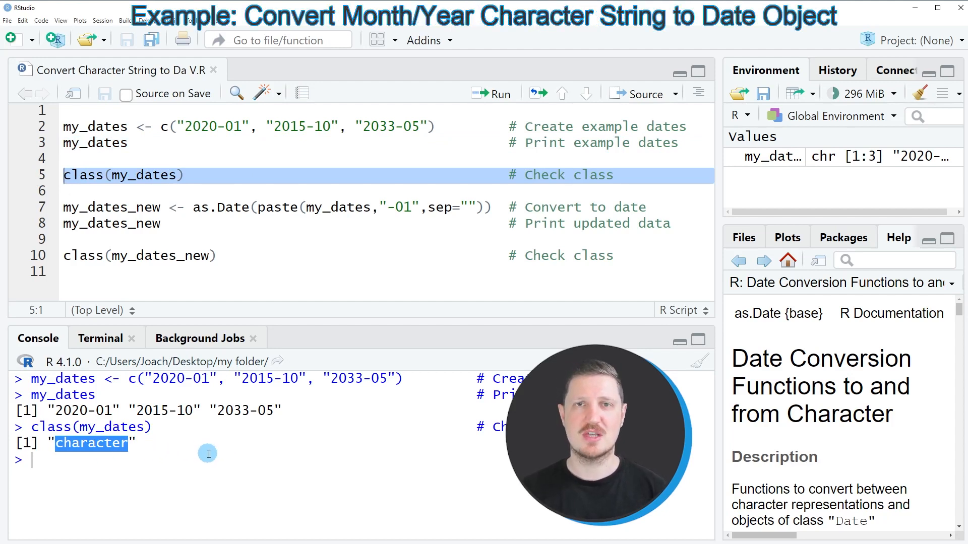
pyautogui.moveTo(218, 451)
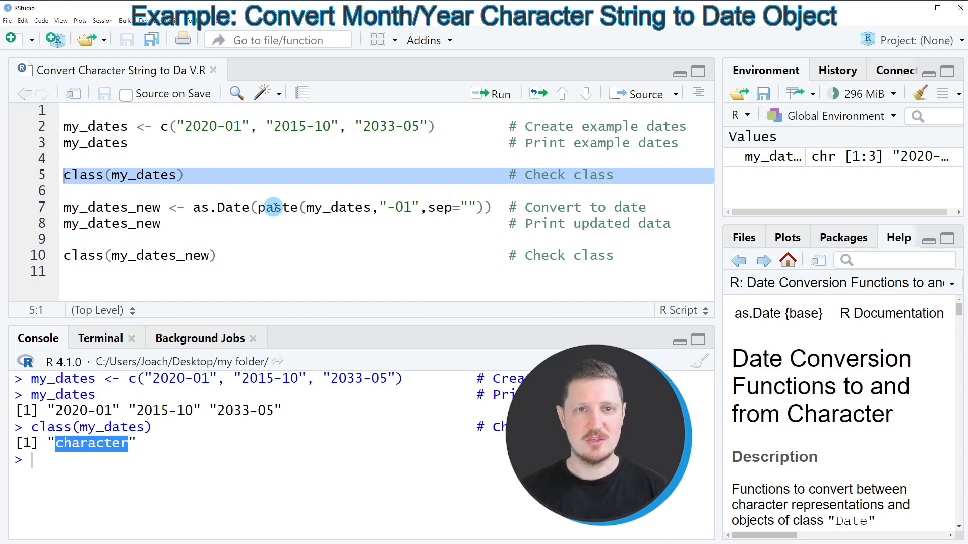
# Walk through the my_dates_new line: as.Date(paste(my_dates, "-01", sep="")) and select it.
pyautogui.click(392, 220)
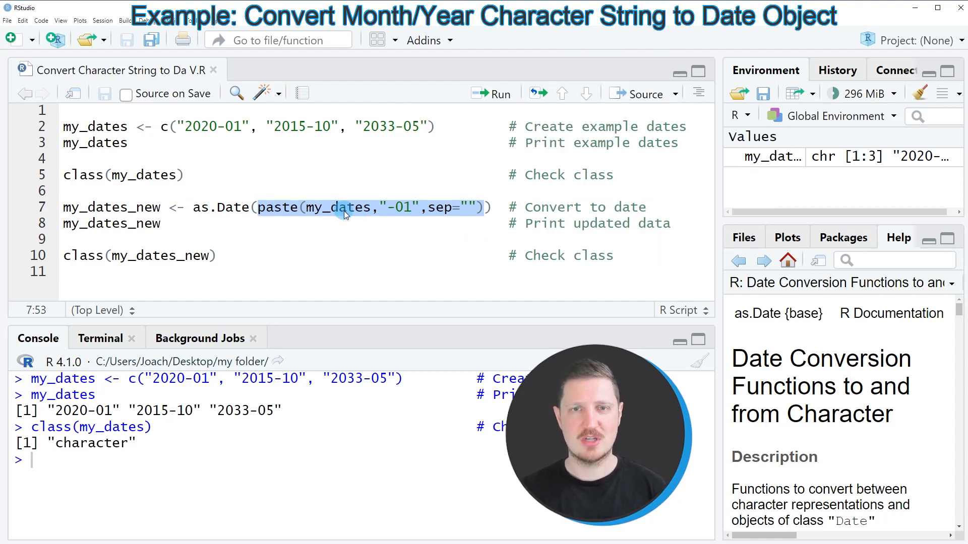
pyautogui.doubleClick(399, 207)
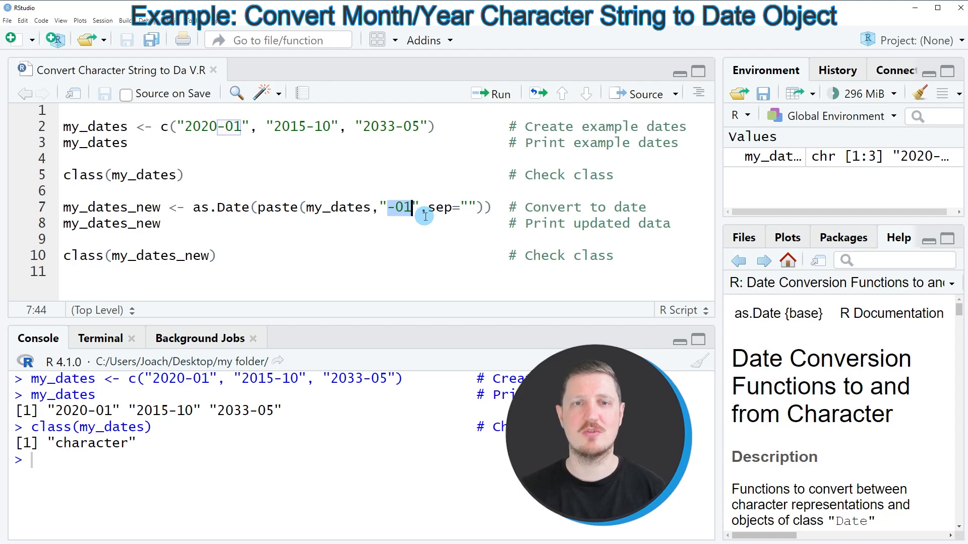
pyautogui.moveTo(273, 210)
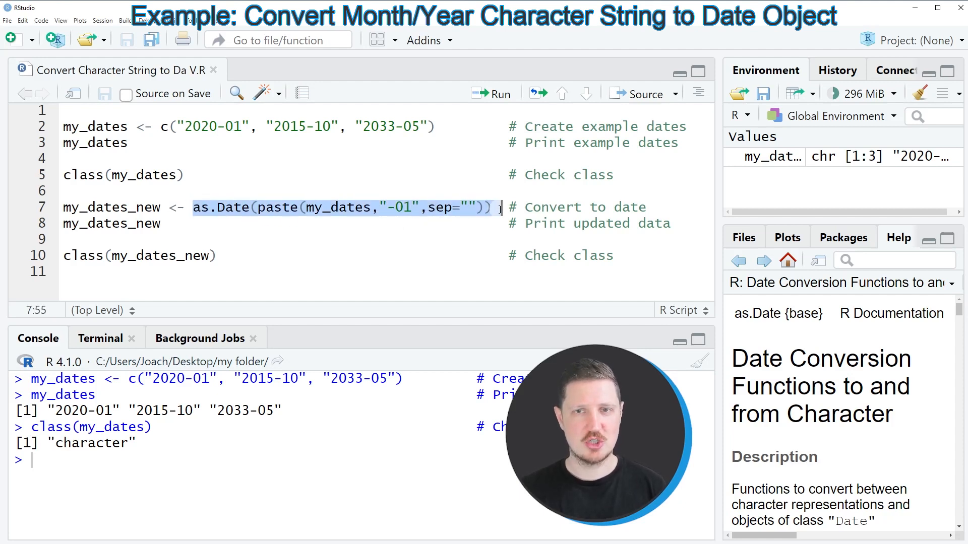
pyautogui.click(152, 206)
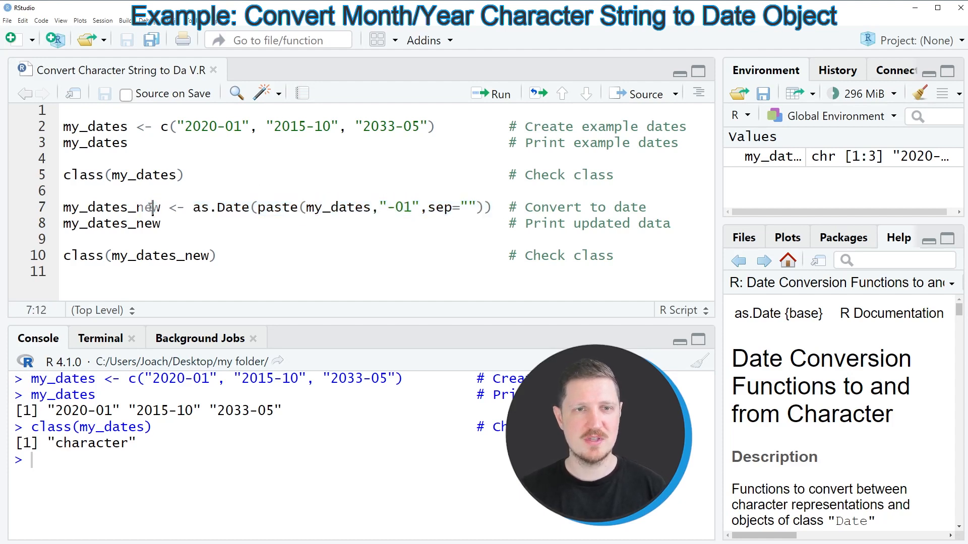
pyautogui.doubleClick(110, 206)
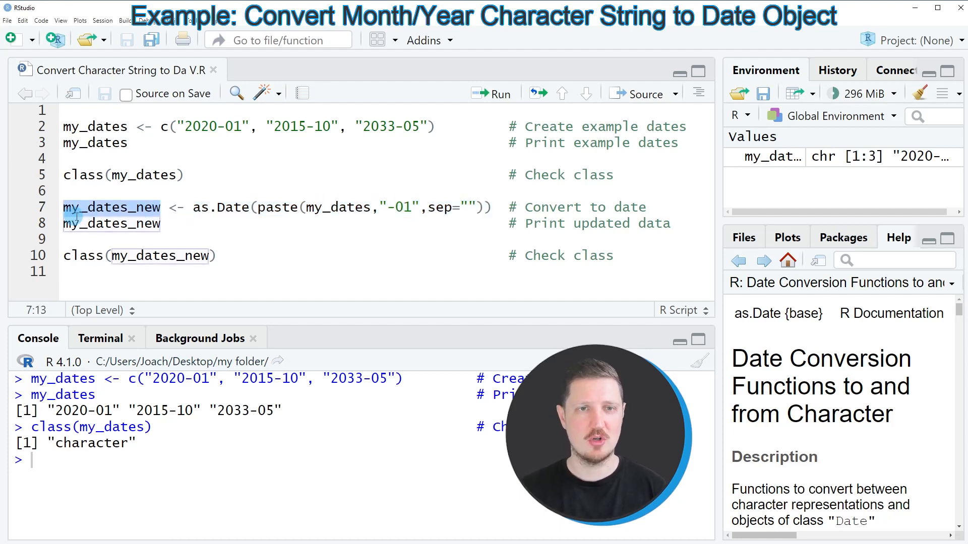
pyautogui.click(43, 207)
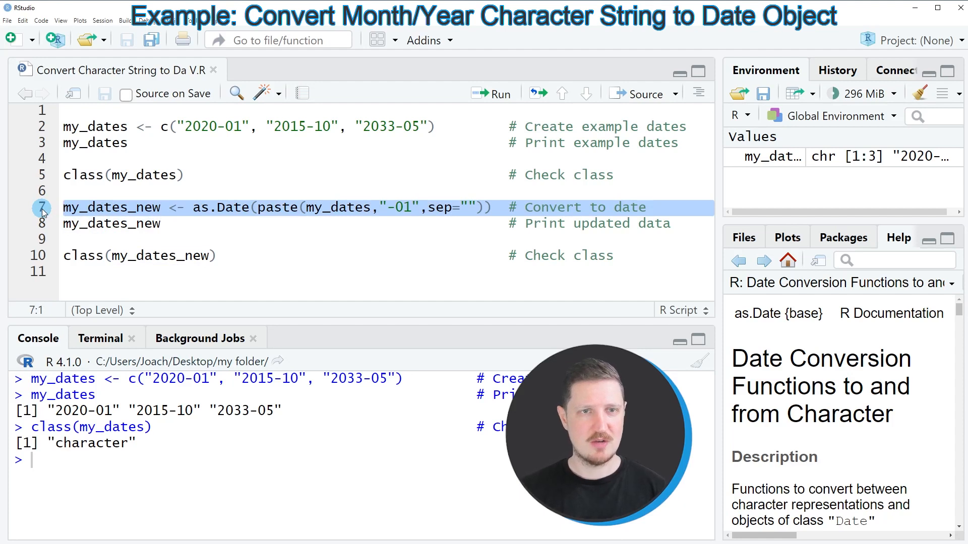
# Run the conversion and print my_dates_new as 2020-01-01, 2015-10-01, 2033-05-01.
pyautogui.click(491, 92)
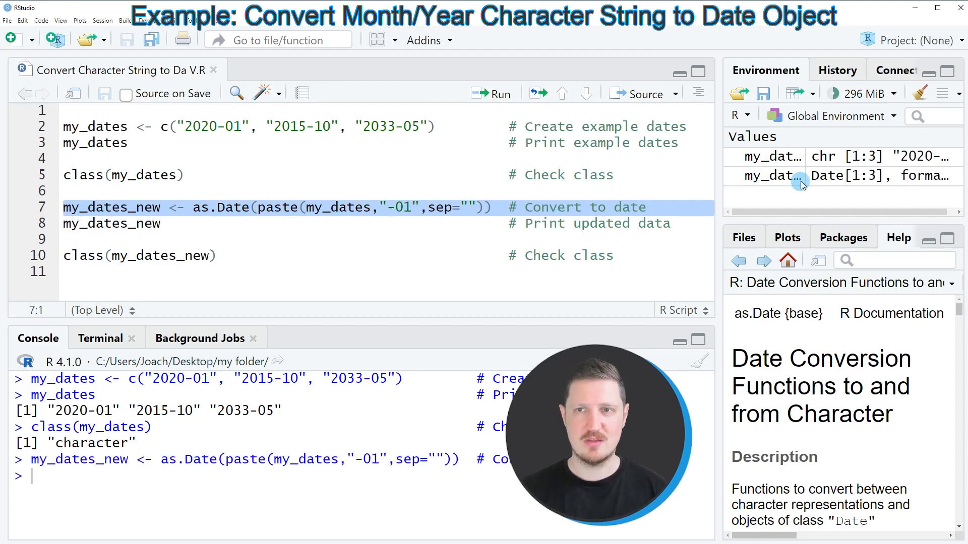
pyautogui.moveTo(794, 175)
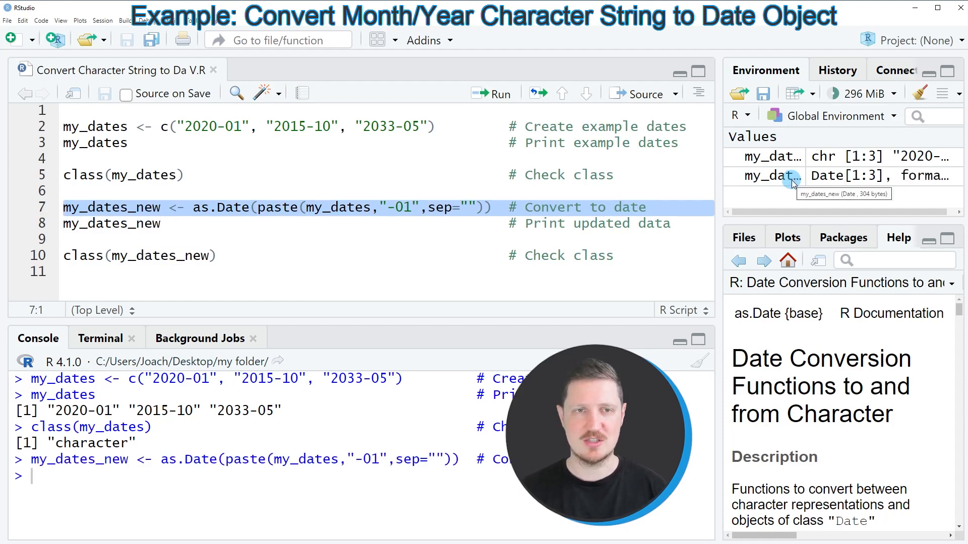
pyautogui.moveTo(49, 224)
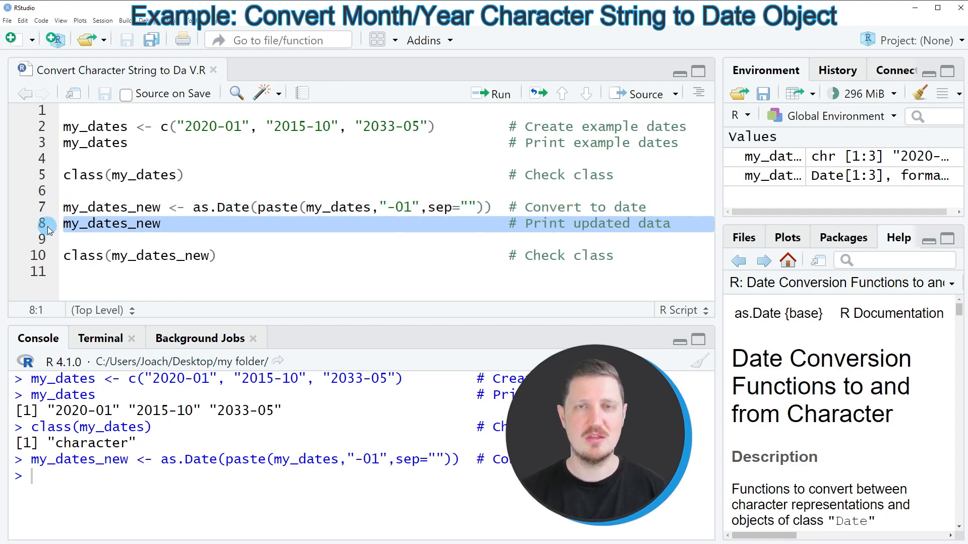
pyautogui.click(491, 93)
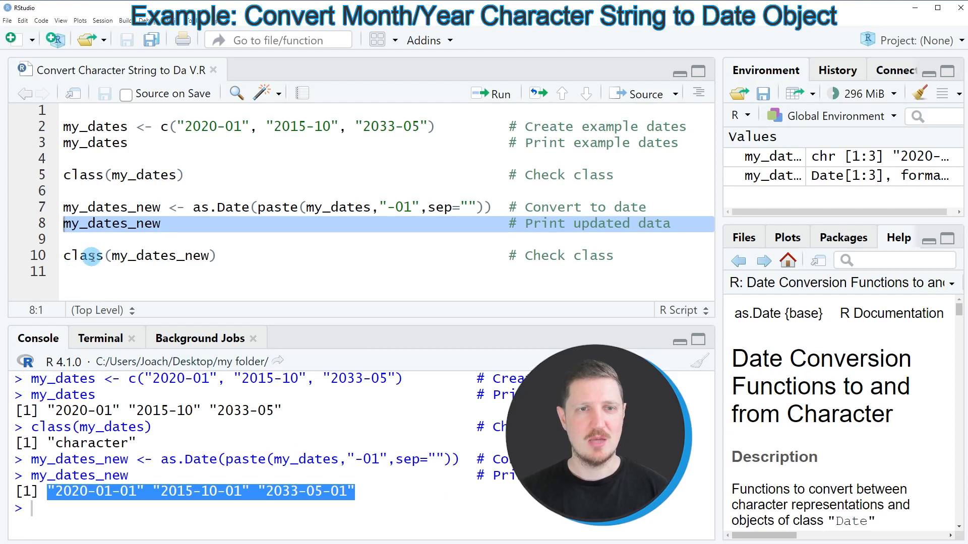
pyautogui.click(64, 255)
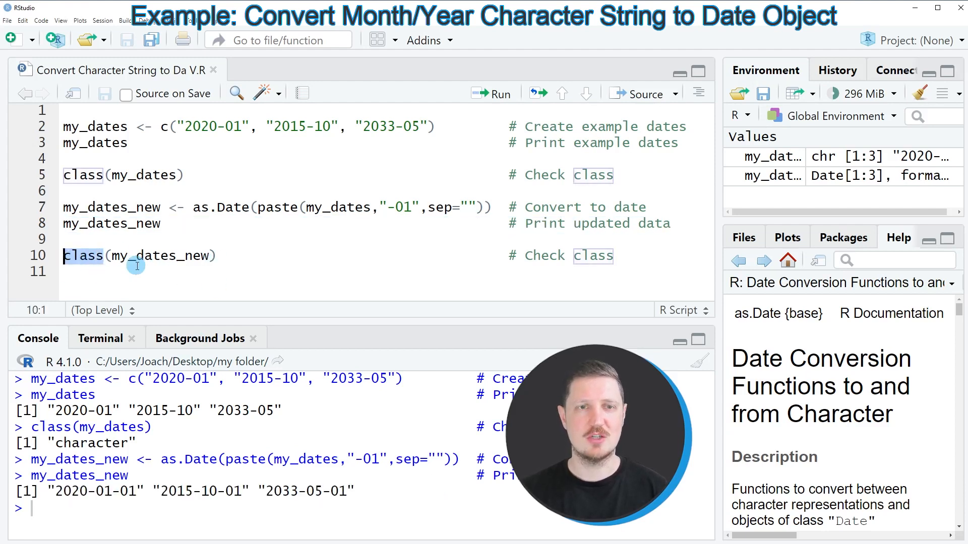
# Run class(my_dates_new) and highlight the "Date" result in the console.
pyautogui.click(493, 92)
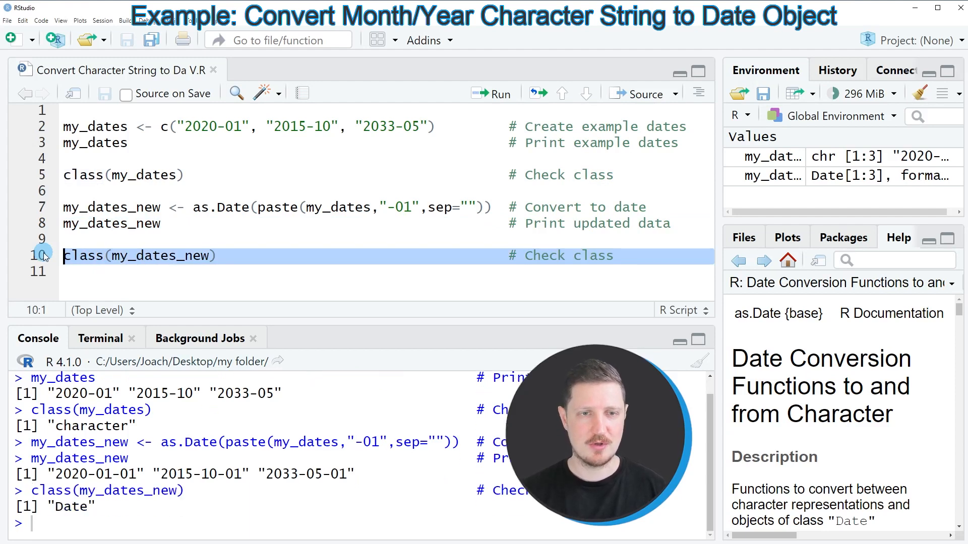
pyautogui.doubleClick(73, 507)
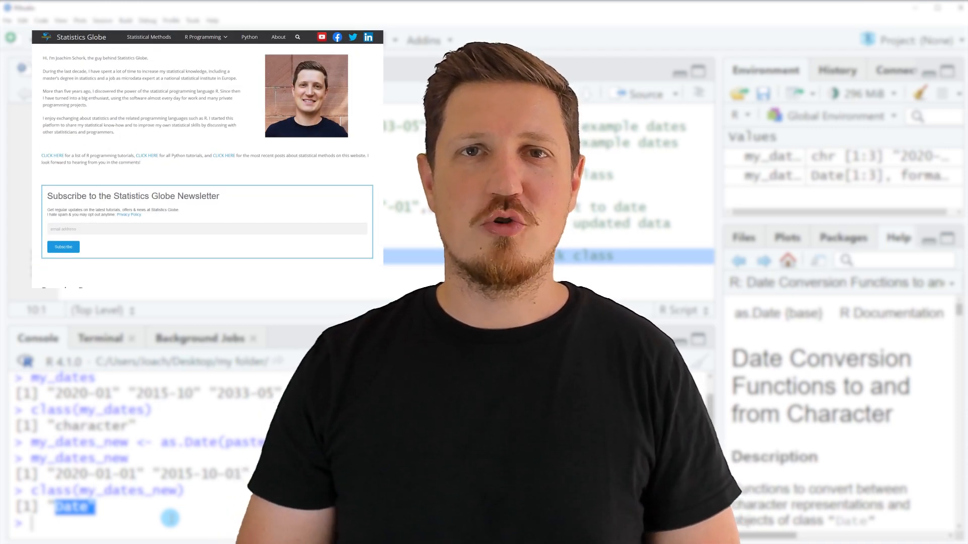
# Navigate from the Statistics Globe homepage to the Graphics in R gallery via the R Programming menu.
pyautogui.scroll(-3)
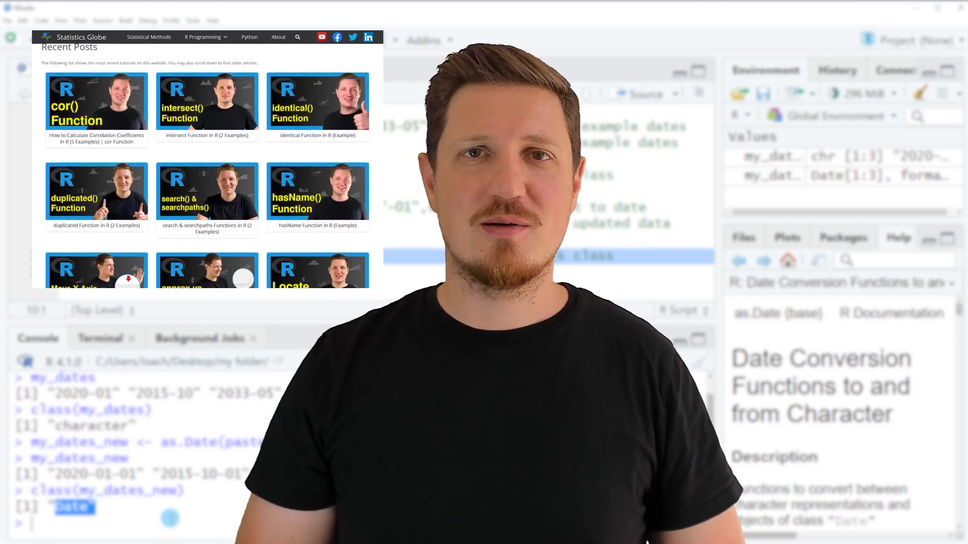
pyautogui.click(203, 37)
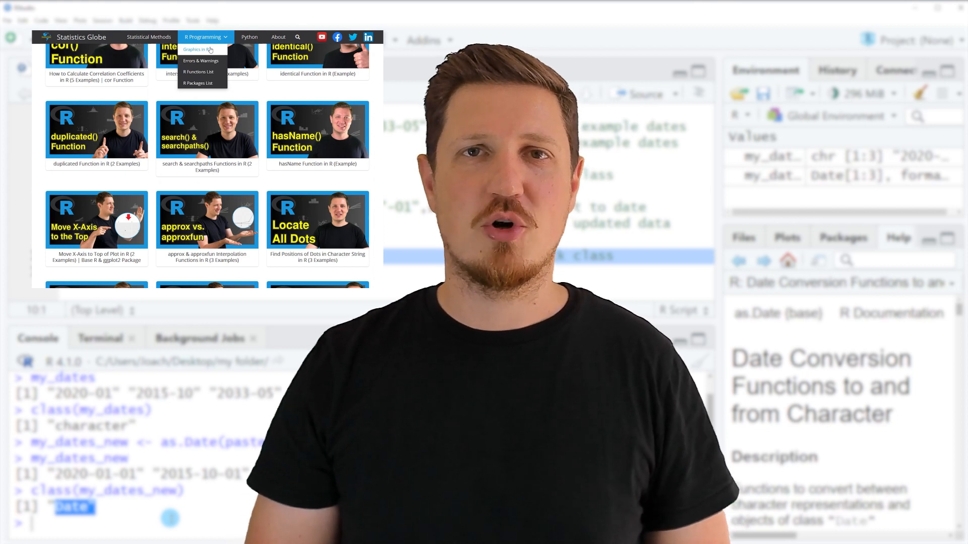
pyautogui.click(197, 49)
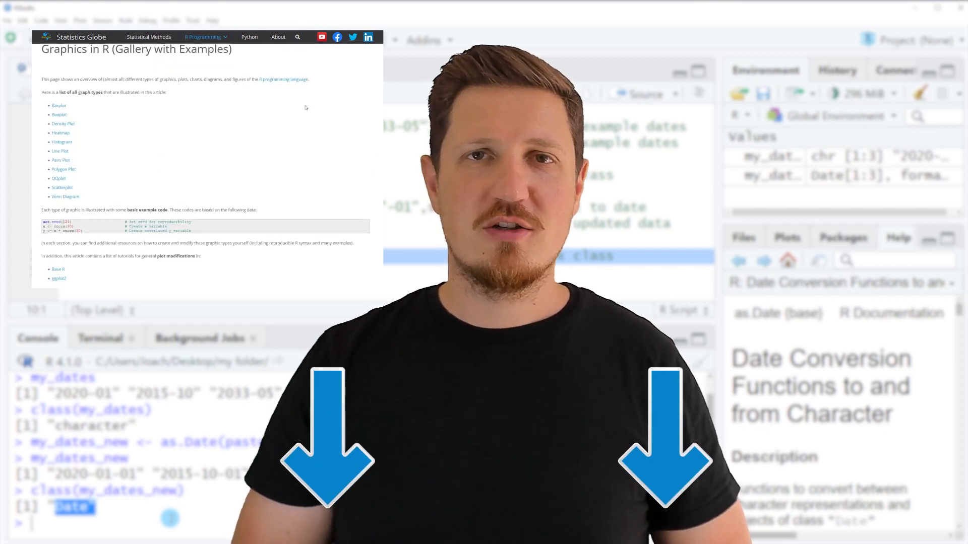
pyautogui.click(59, 105)
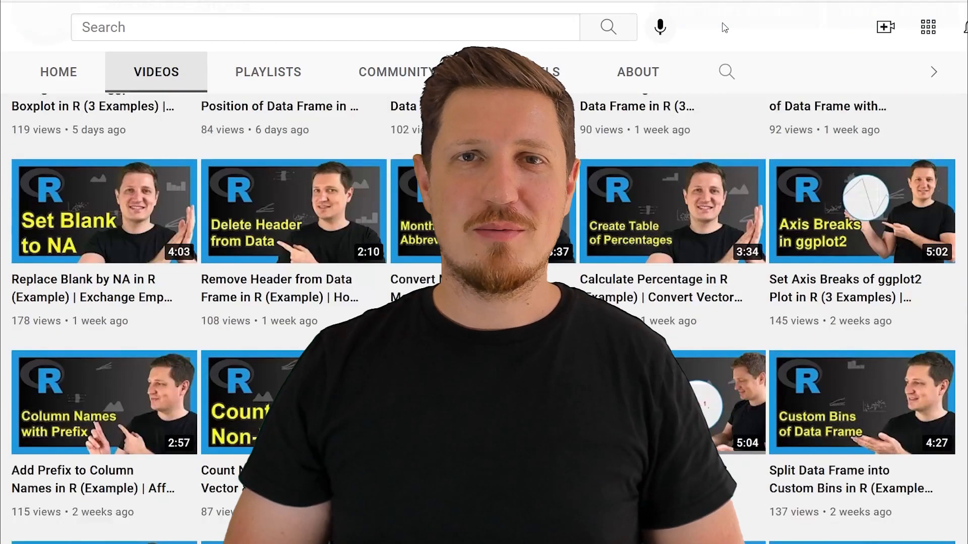
# Scroll down the YouTube channel's video grid to earlier R tutorial uploads.
pyautogui.scroll(-3)
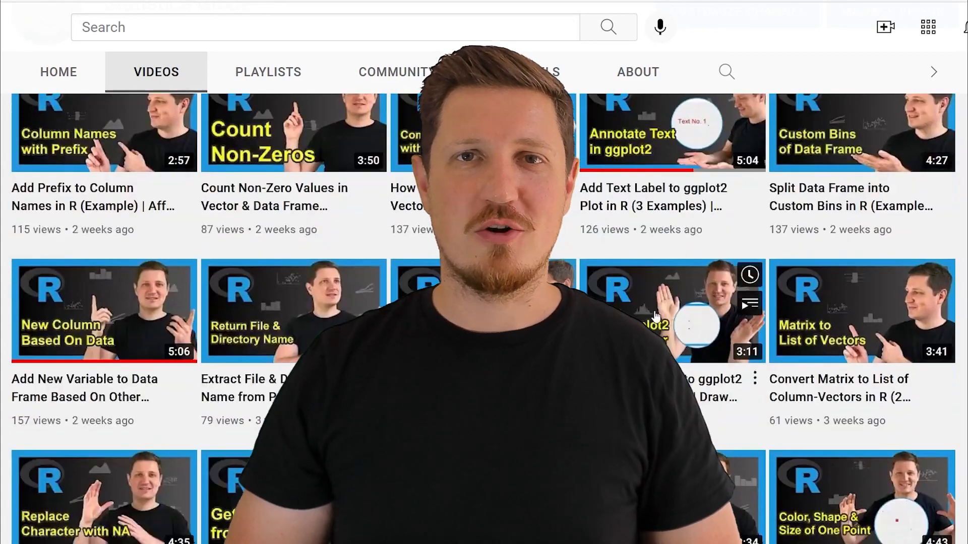
pyautogui.scroll(-3)
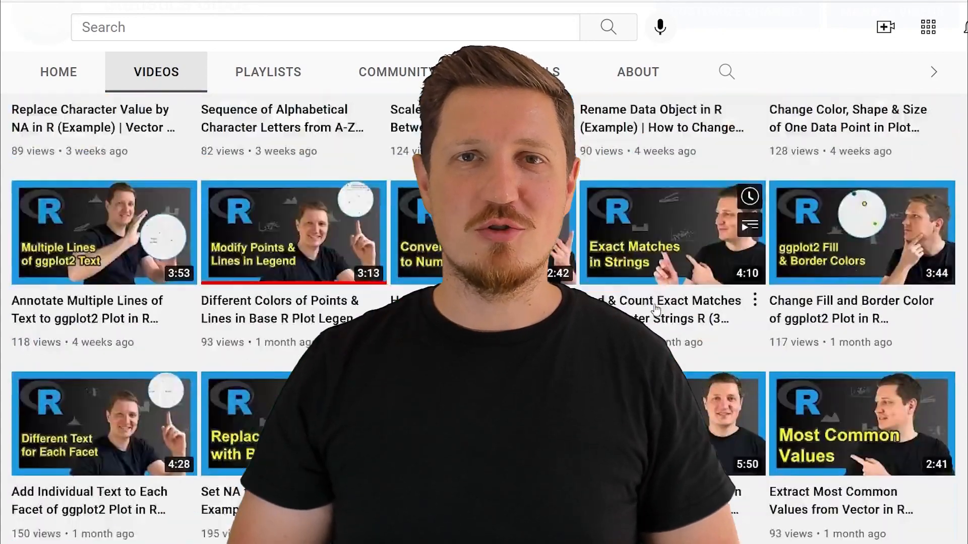
pyautogui.scroll(-3)
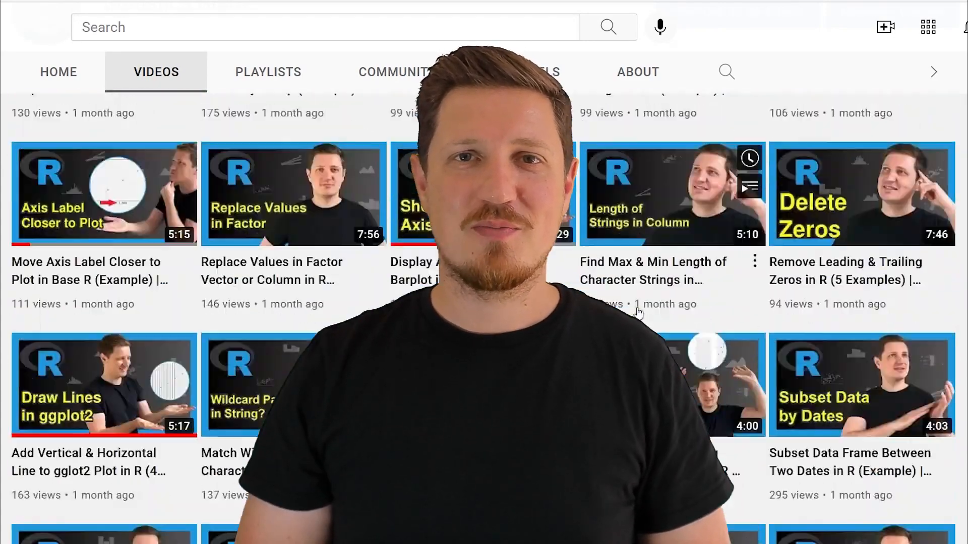
pyautogui.scroll(-3)
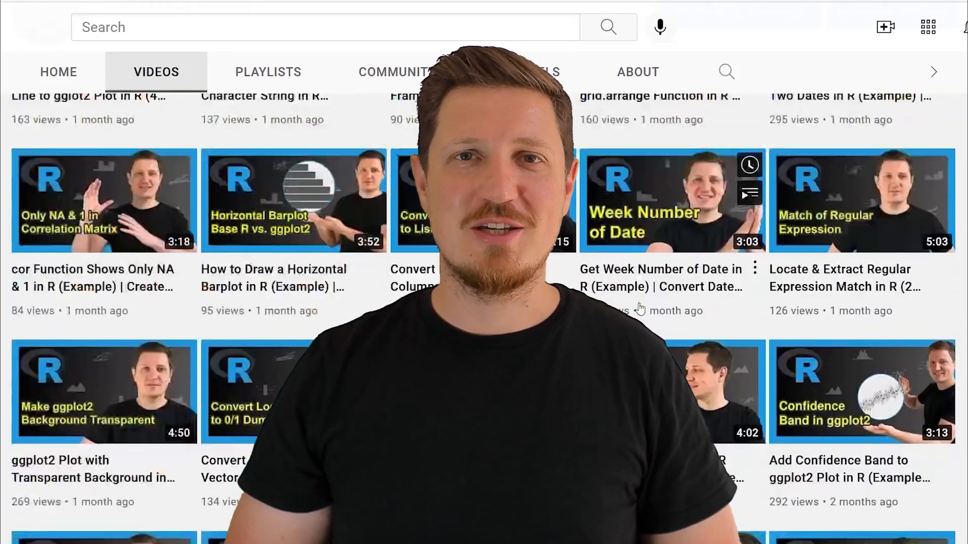